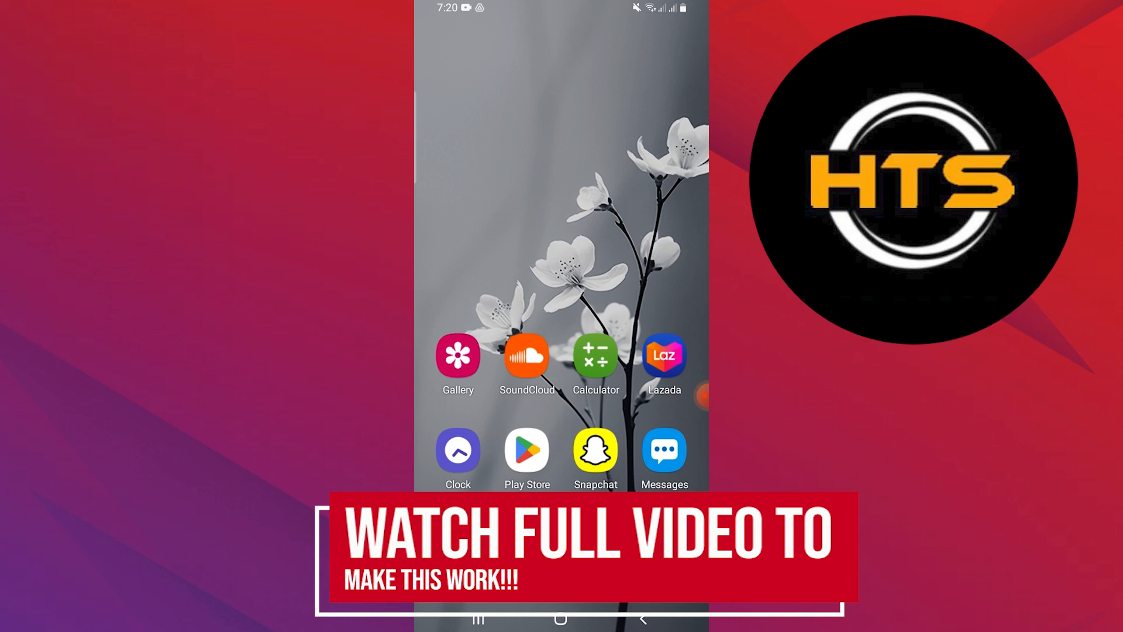
Step: Launch the Lazada app from the home screen and browse its home feed
click(662, 355)
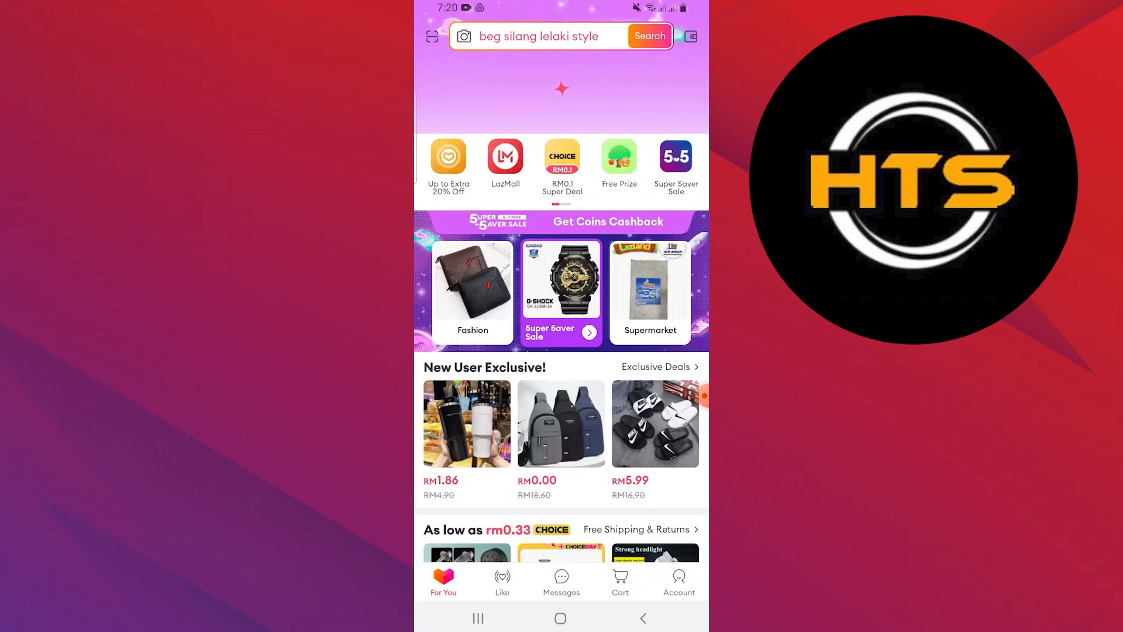
scroll(up, 3)
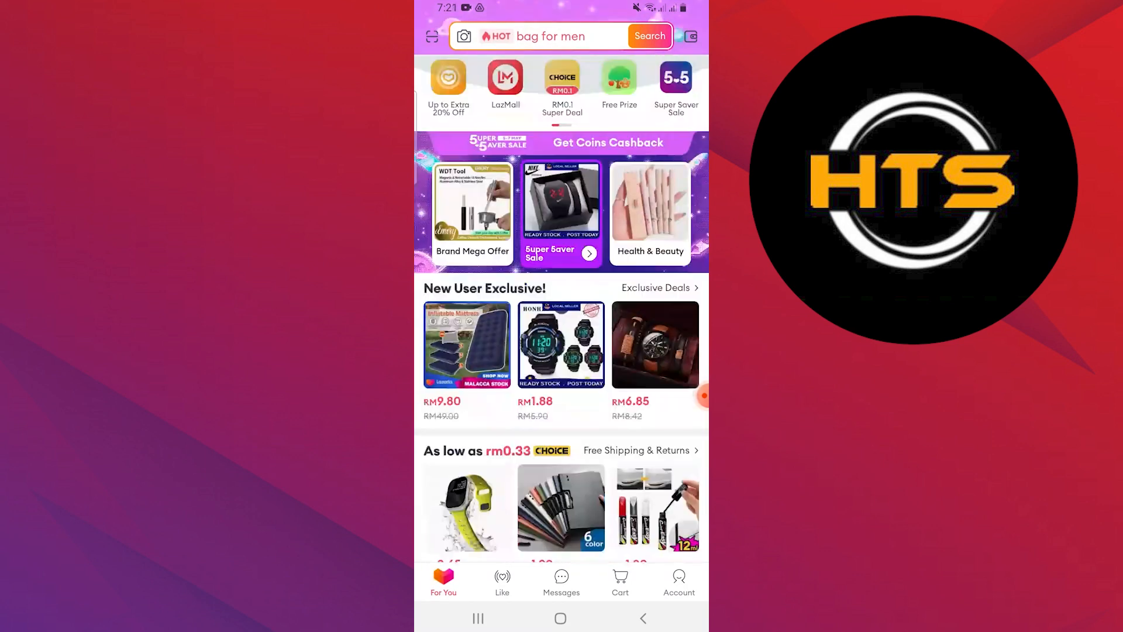
Step: Review the empty order list from the Account page, then bring up Settings via the gear icon
click(677, 581)
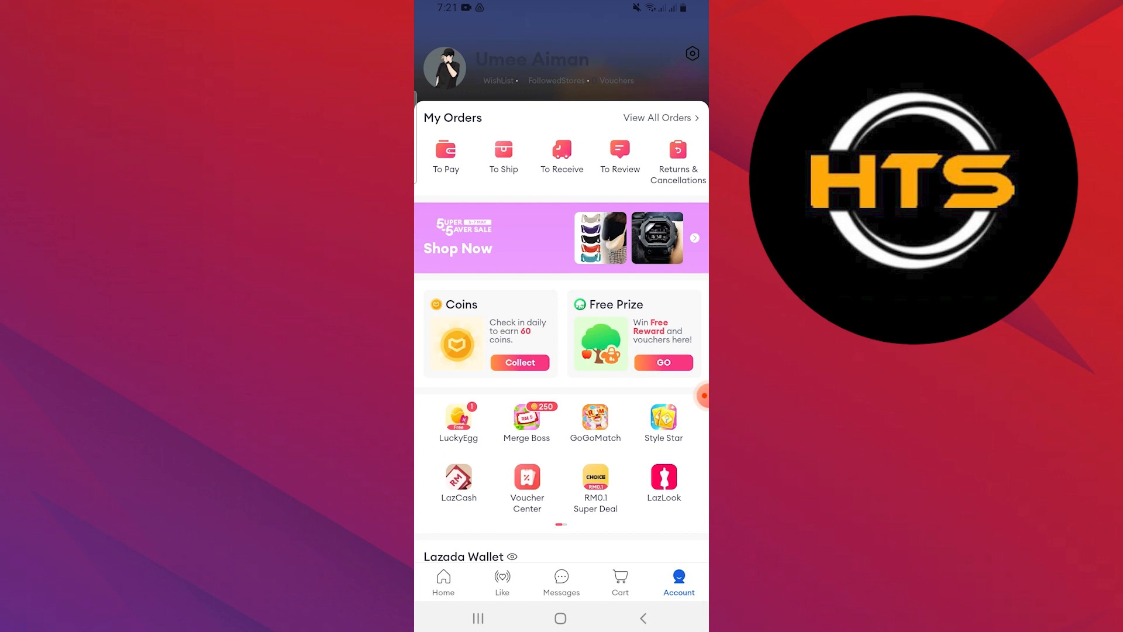
click(656, 117)
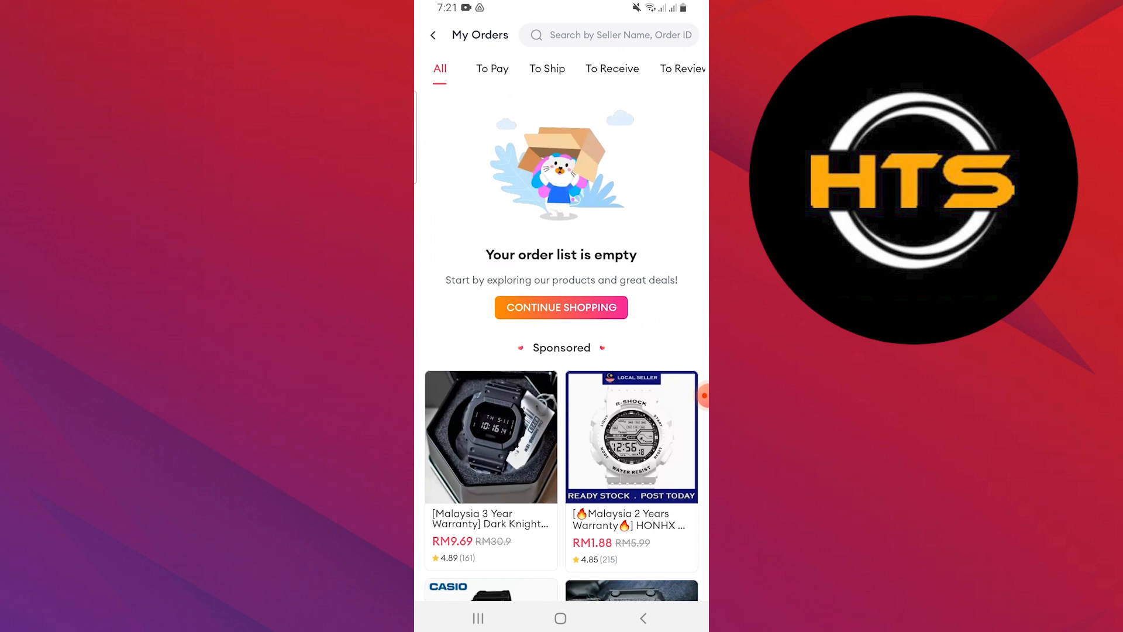
click(677, 581)
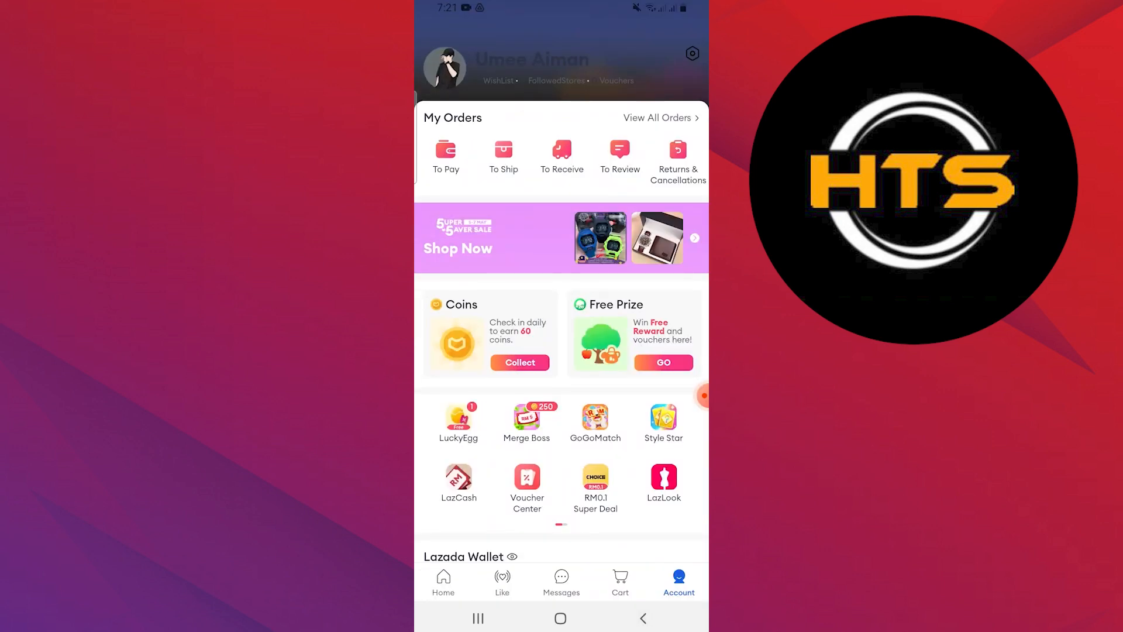
click(691, 52)
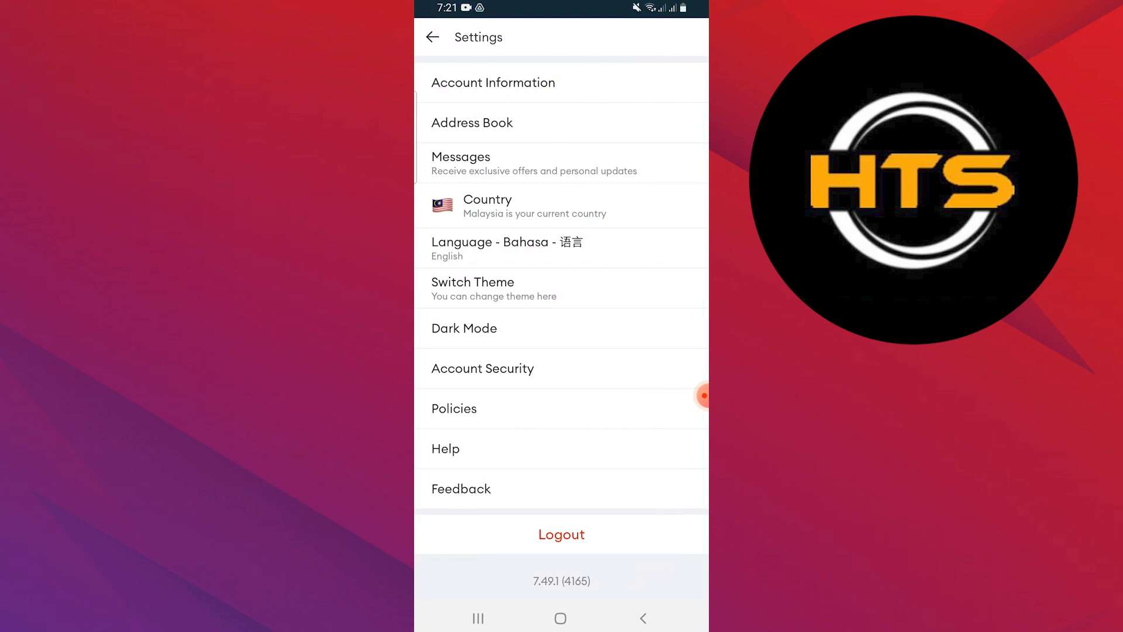
Step: Read the Help article's step-by-step online return request guide down to the submit step
click(444, 448)
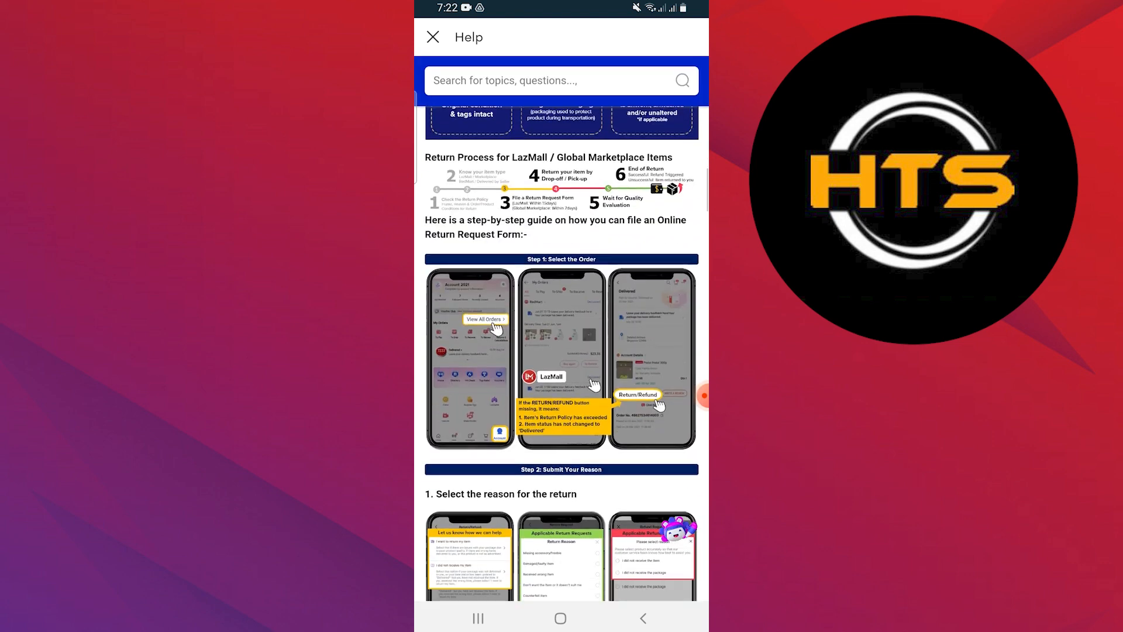
scroll(up, 3)
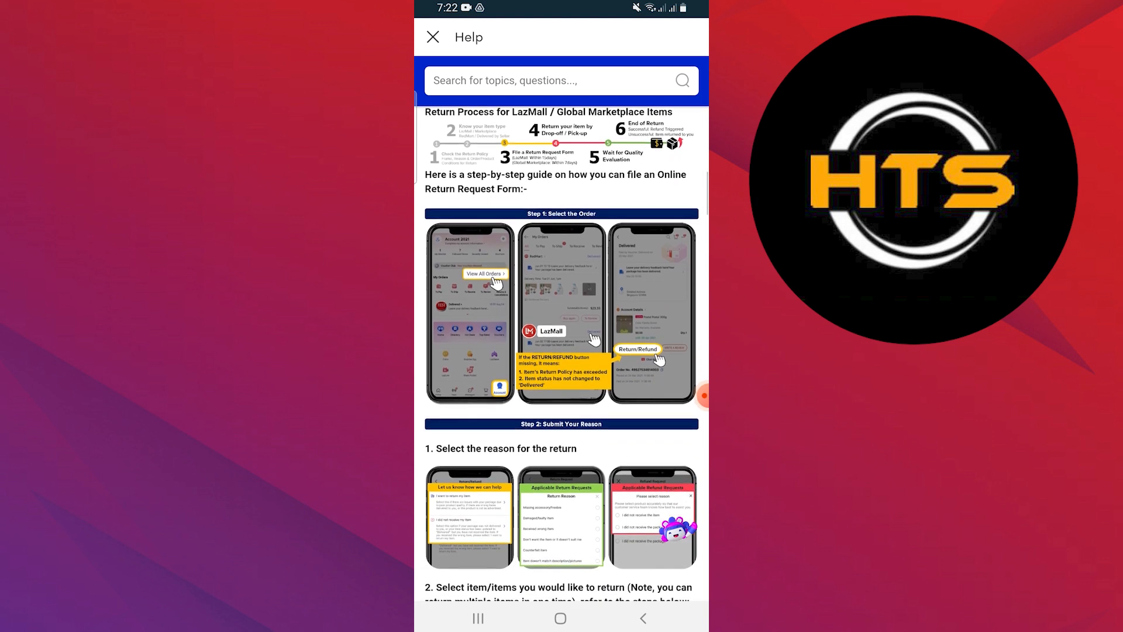
scroll(down, 3)
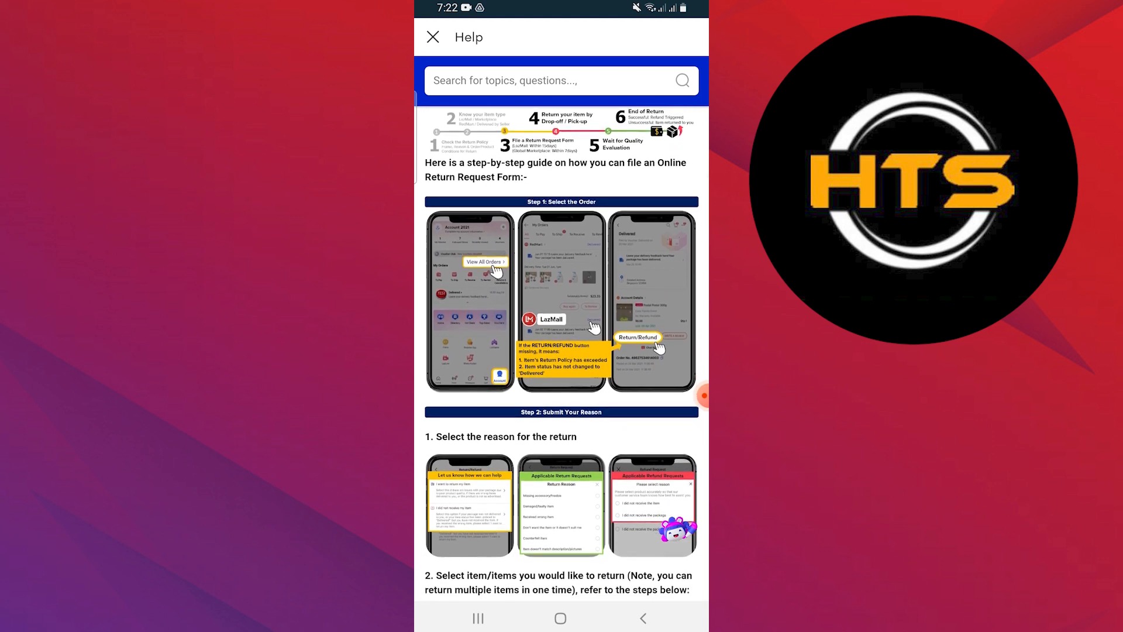
scroll(up, 3)
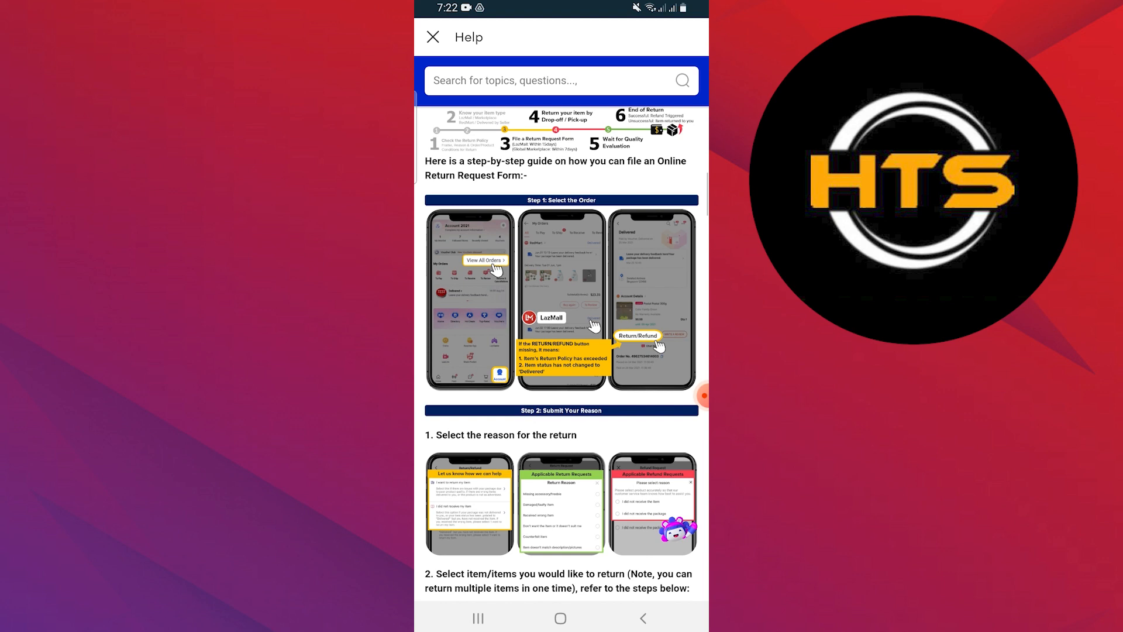
scroll(down, 3)
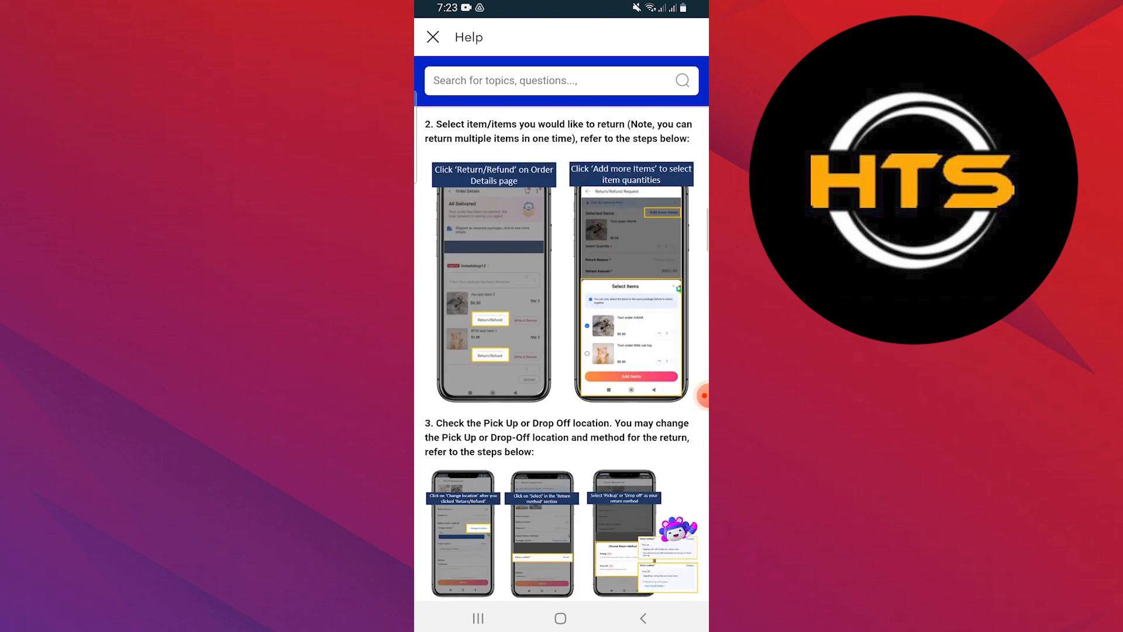
scroll(down, 3)
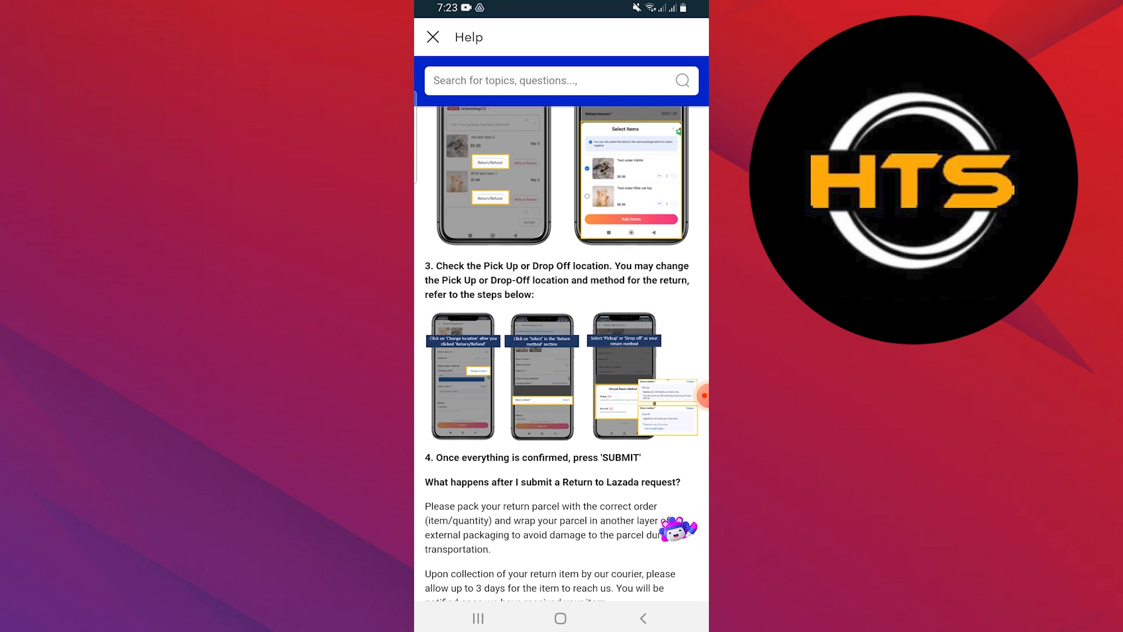